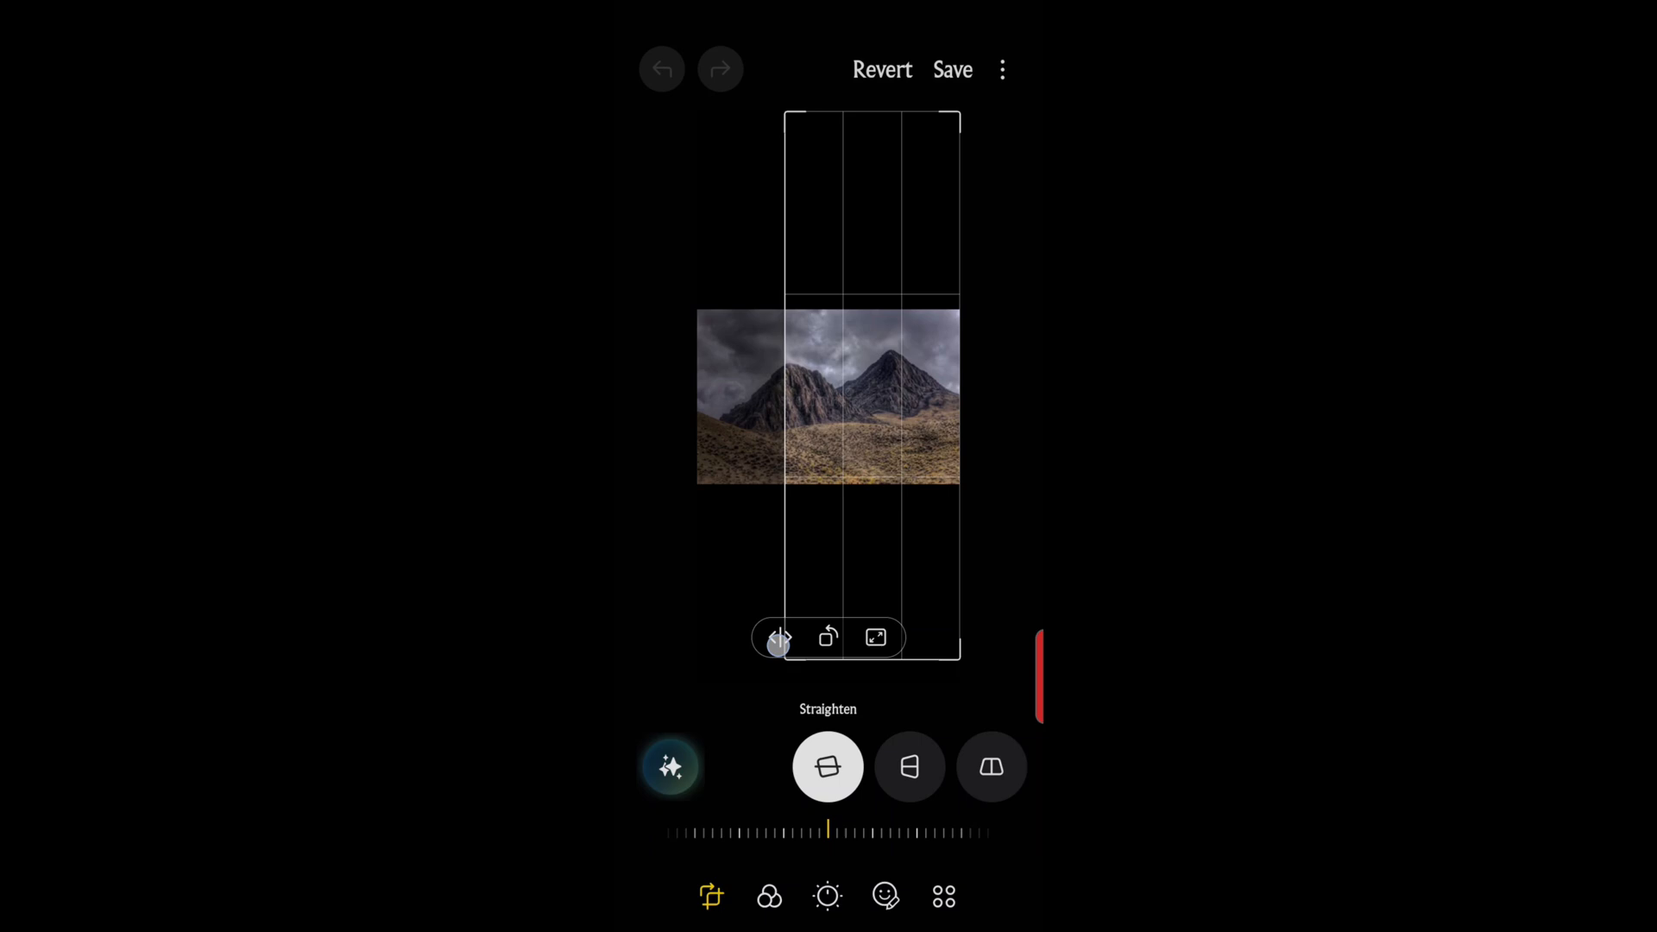
Drag the crop frame out to the photo's left edge and top, fitting a landscape rectangle.
drag(779, 637, 650, 509)
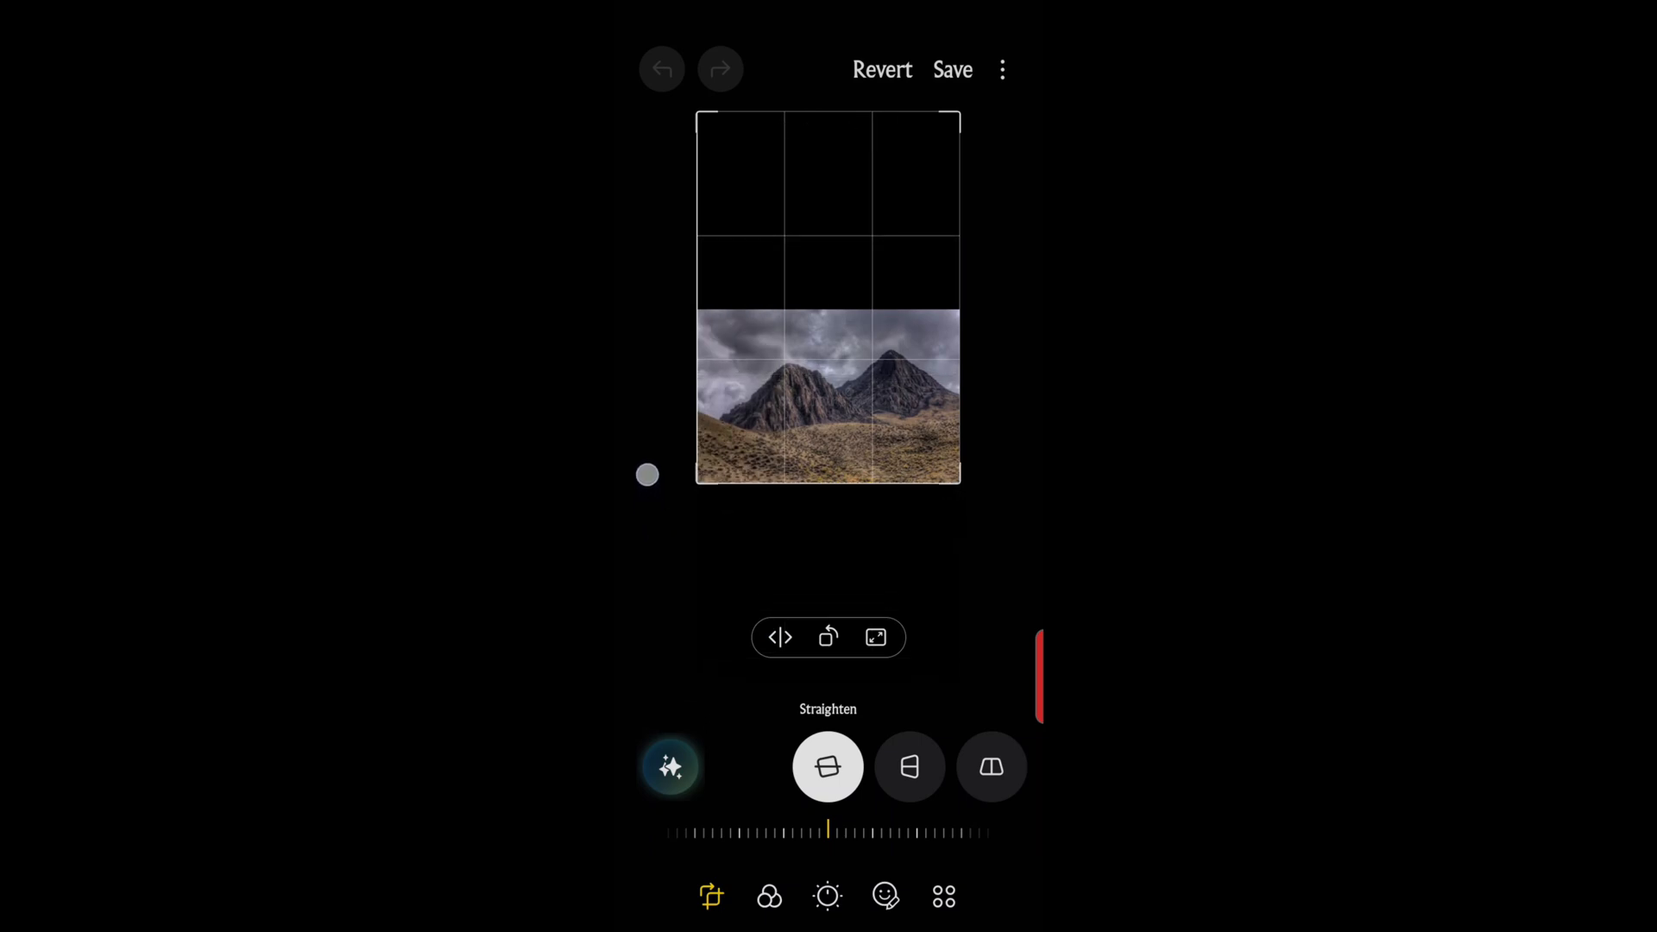
drag(646, 475, 630, 111)
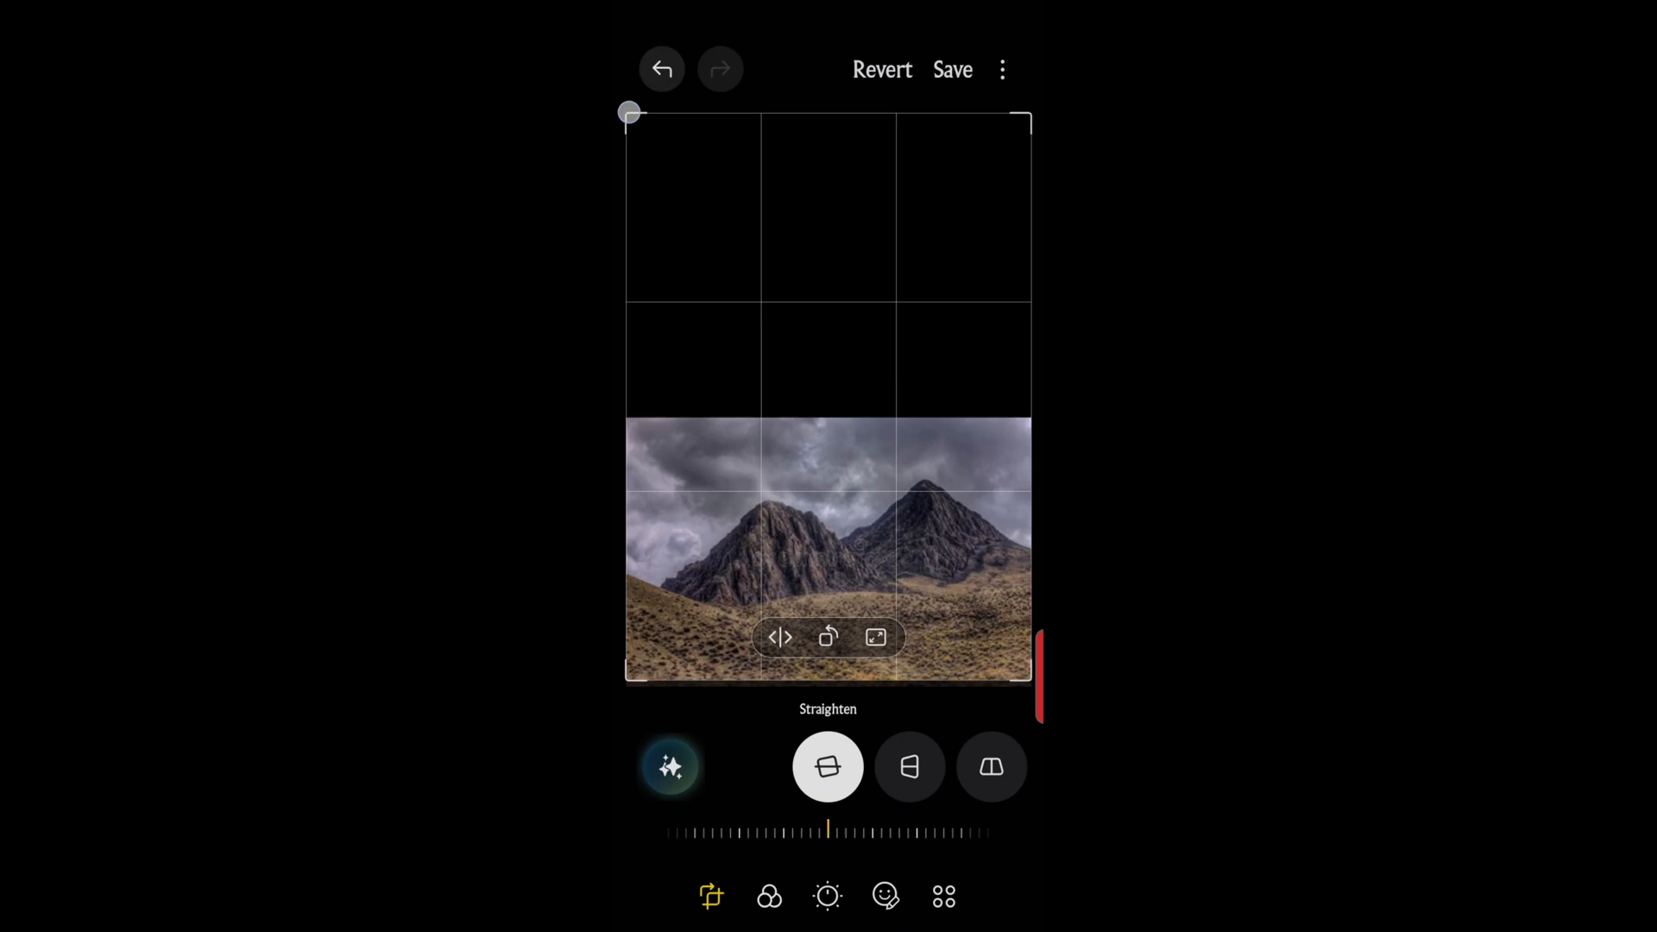
drag(629, 111, 637, 322)
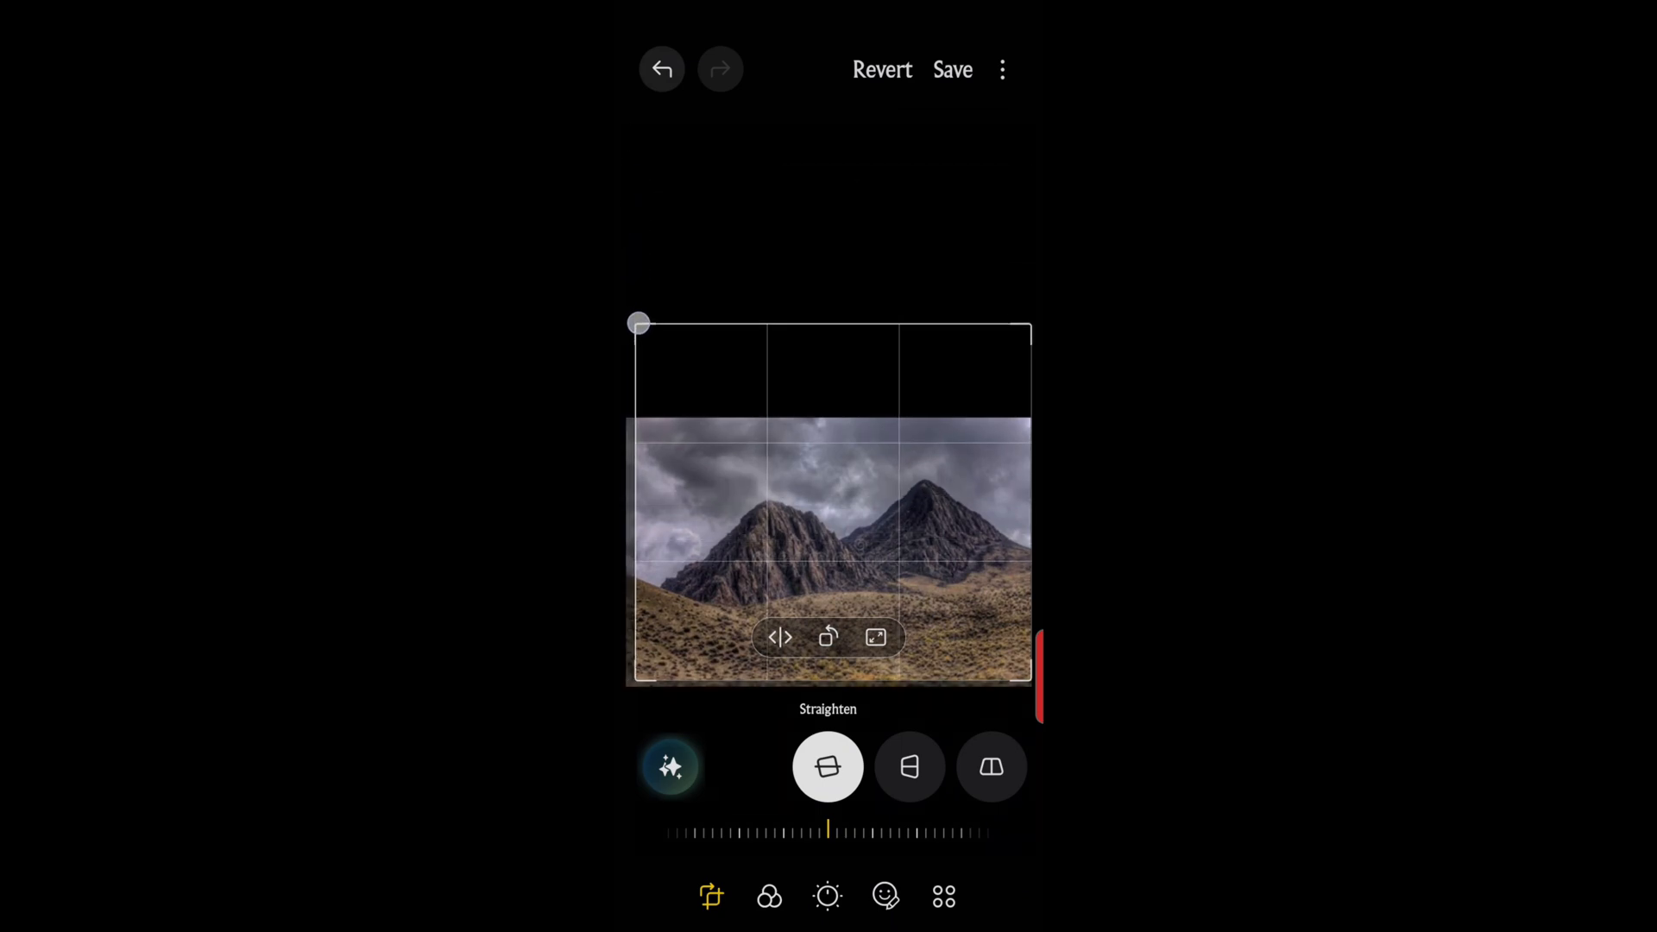
drag(638, 322, 639, 291)
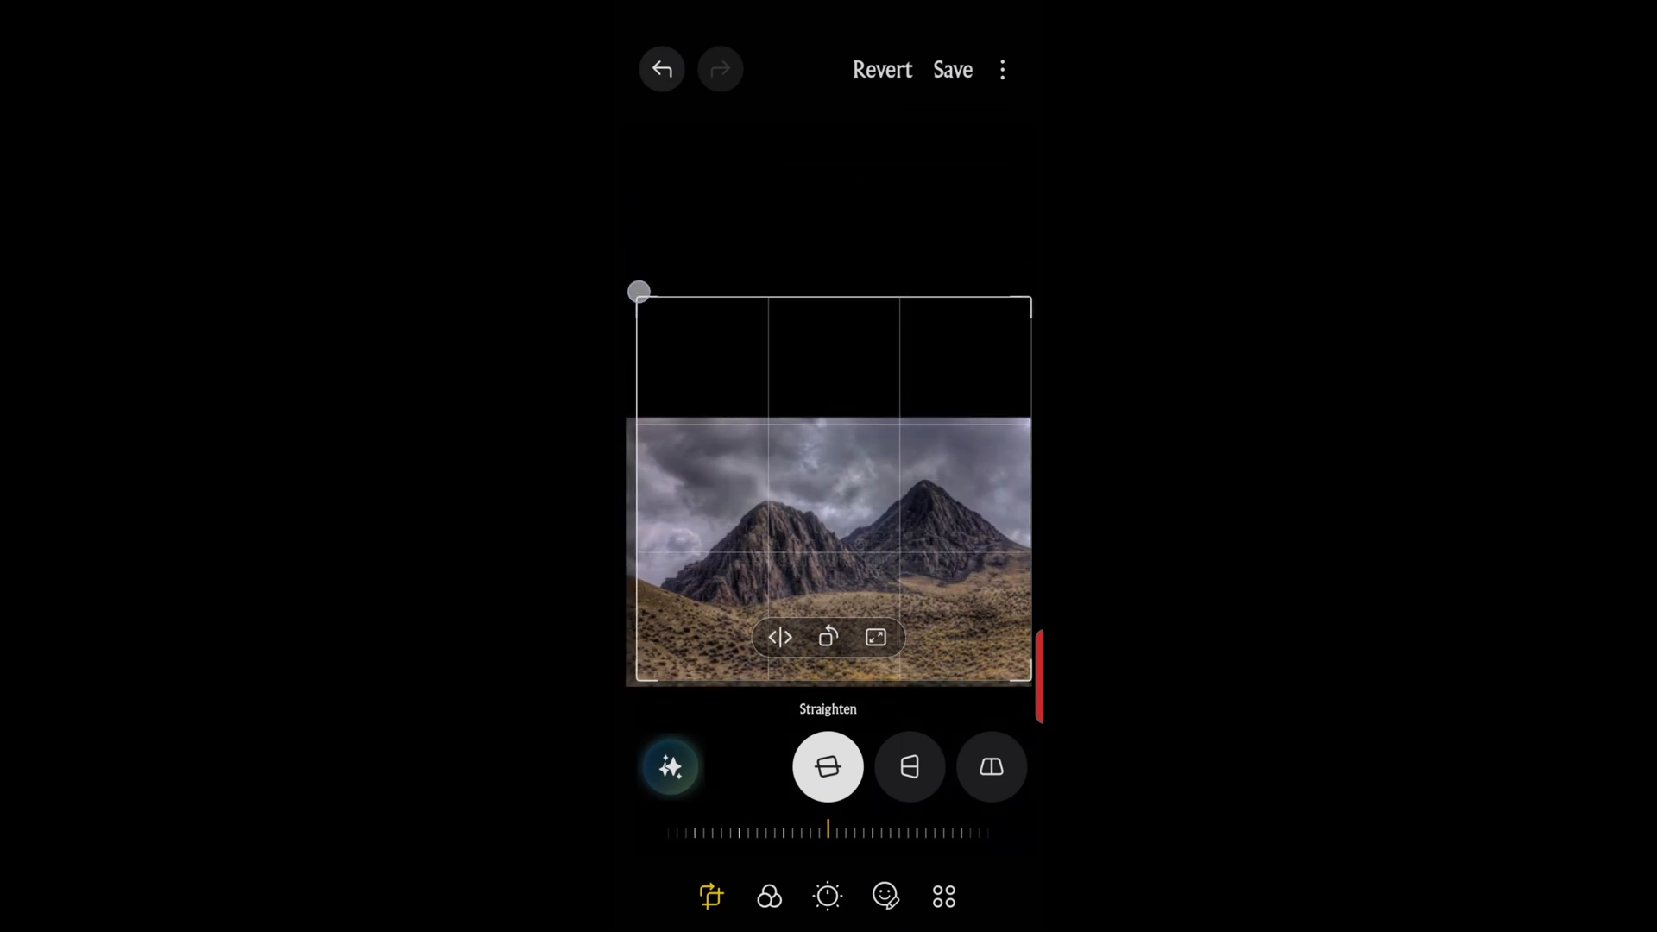
drag(639, 293, 635, 163)
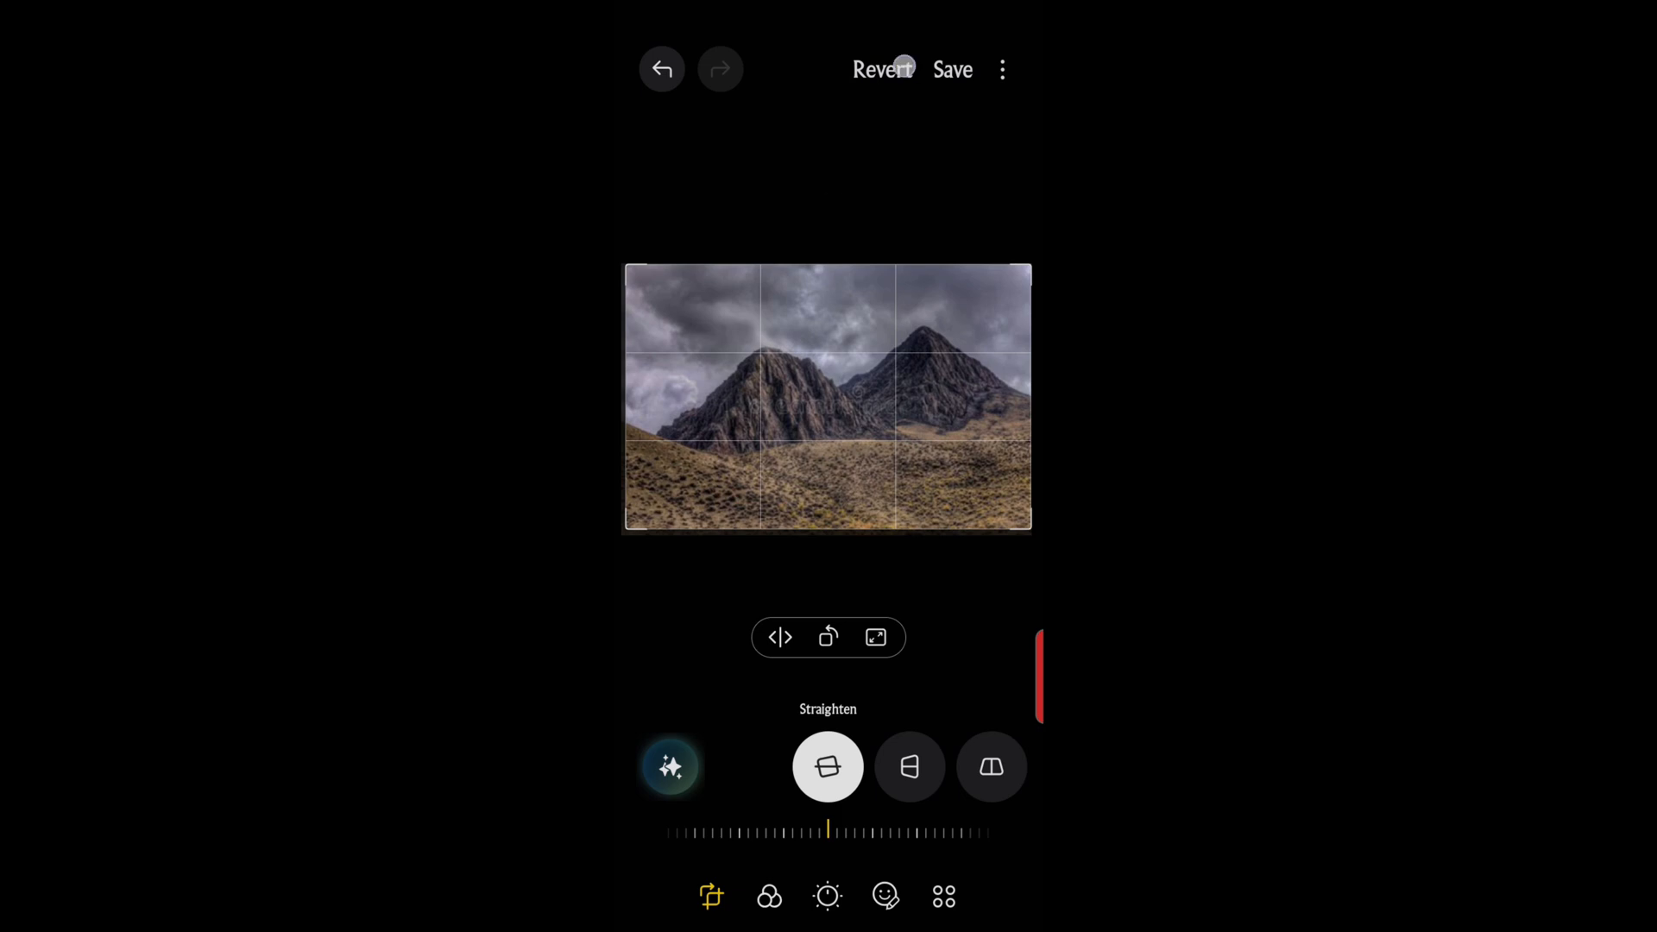
Save the cropped photo with Increase resolution and view it in the Gallery viewer.
click(950, 69)
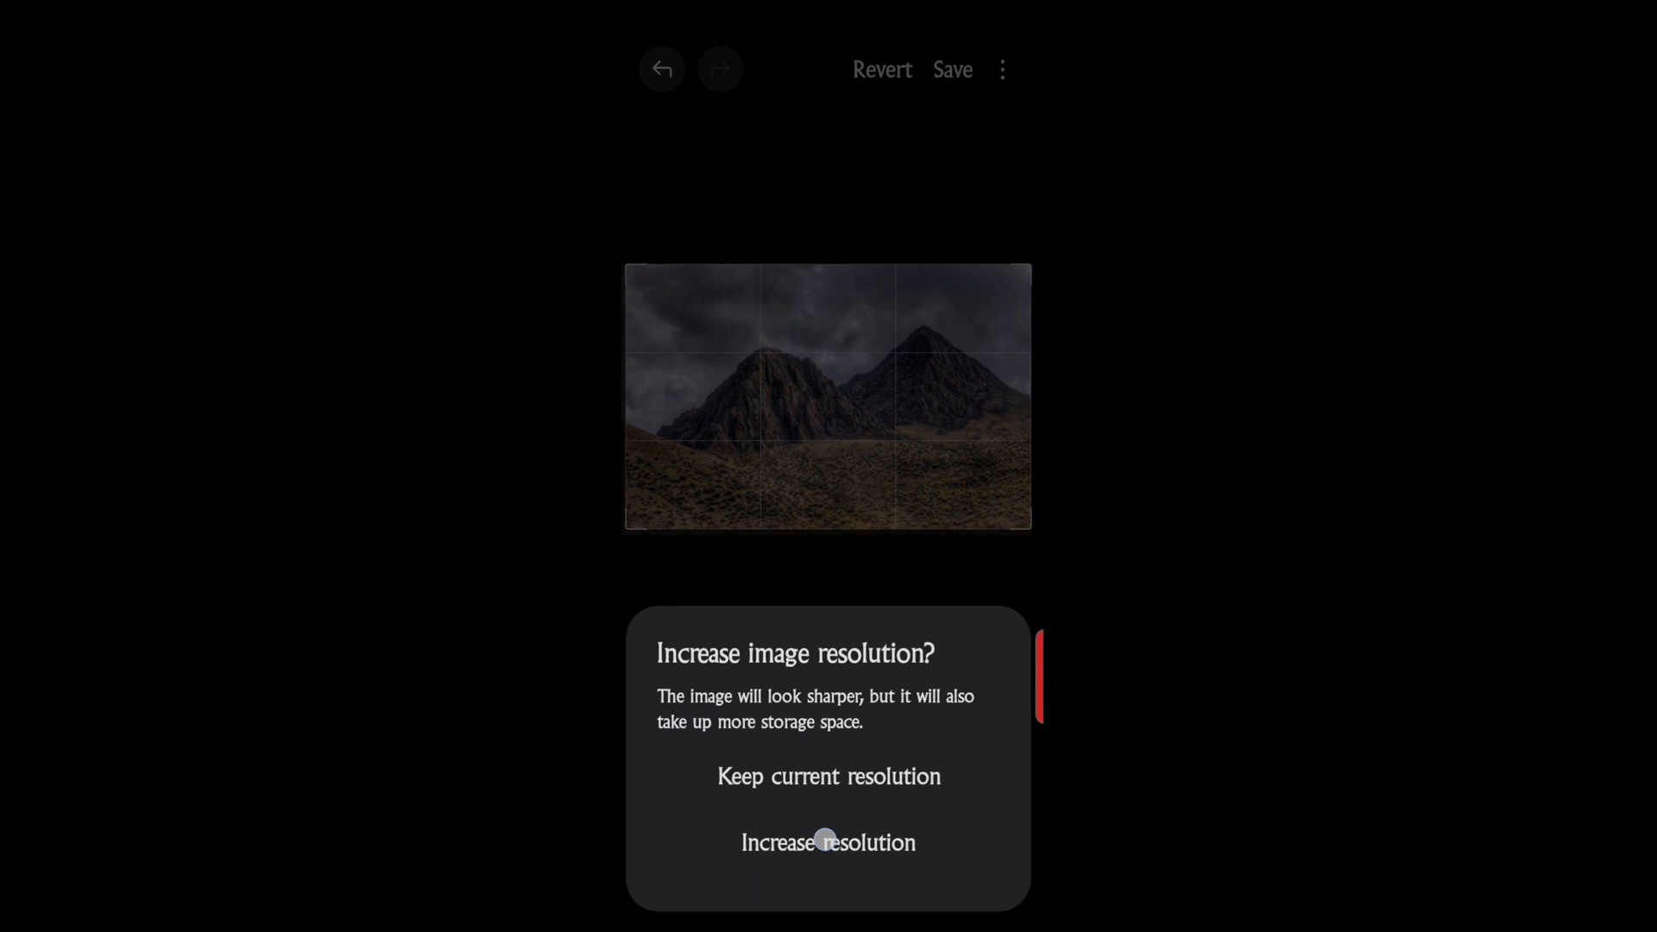
click(827, 842)
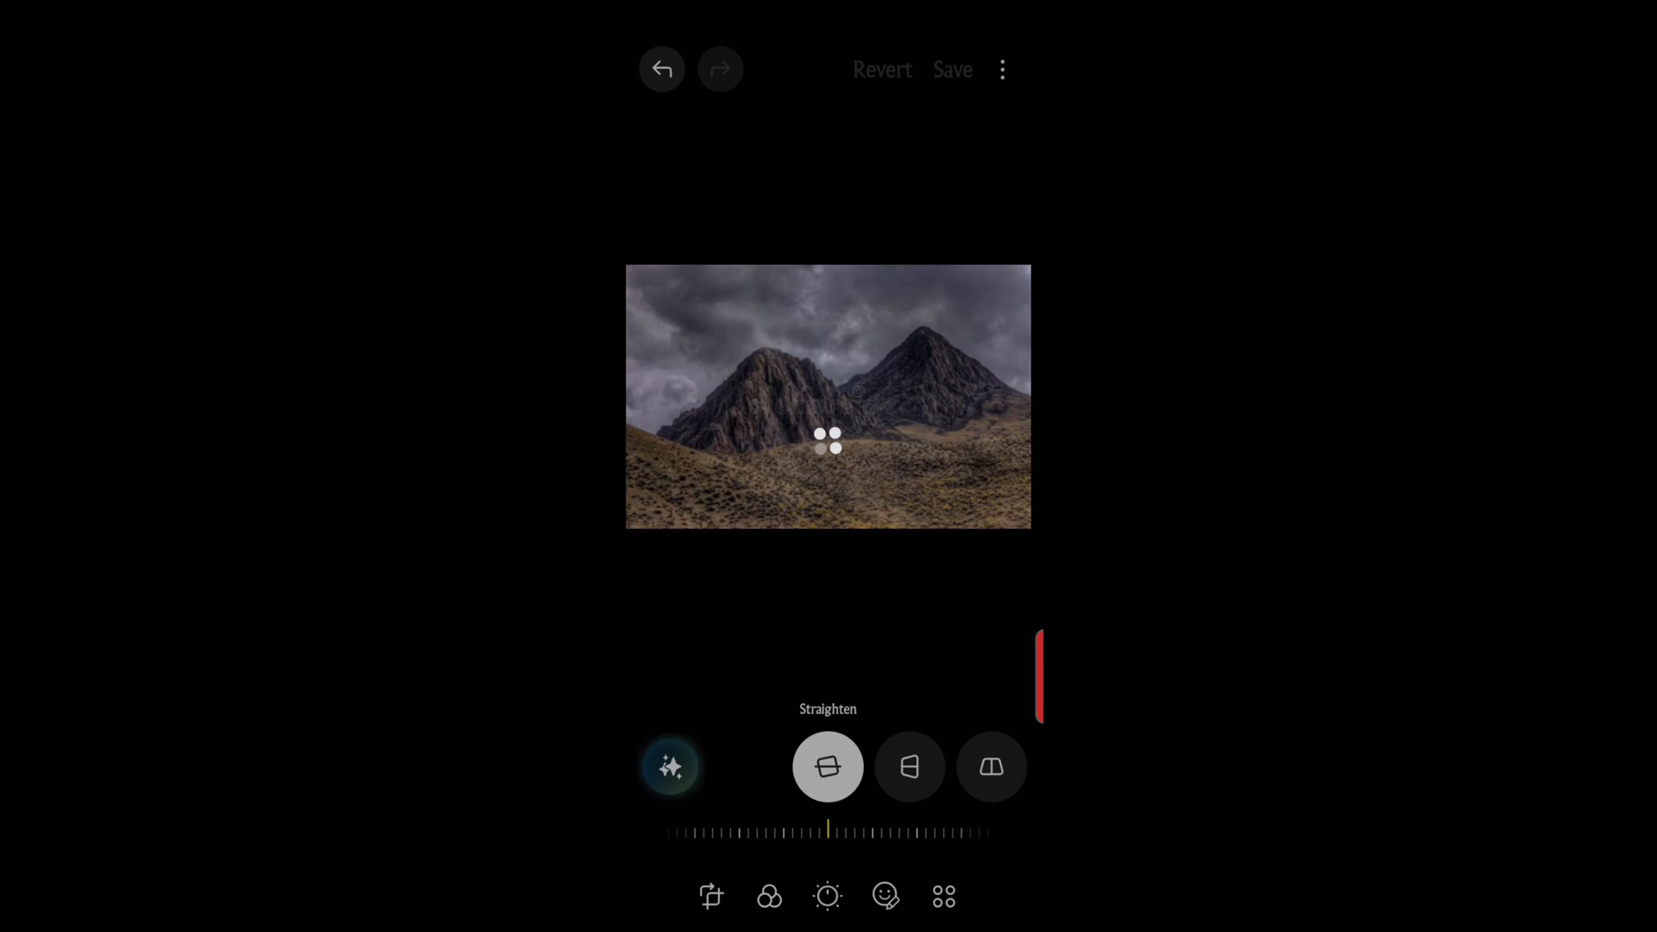
click(662, 69)
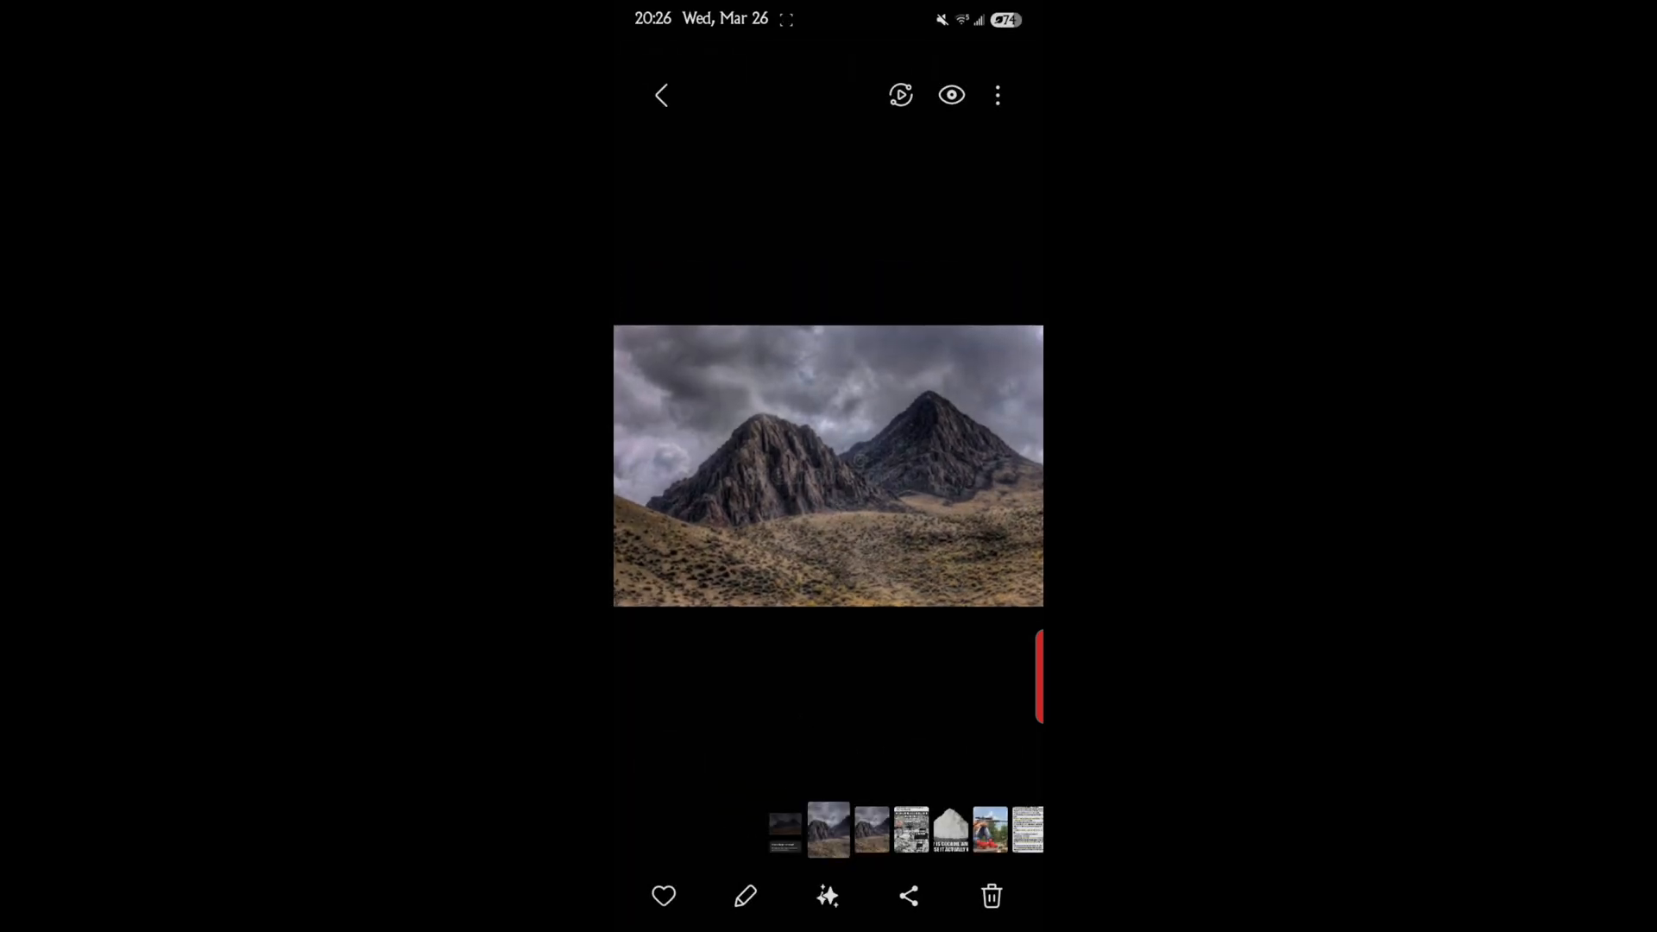